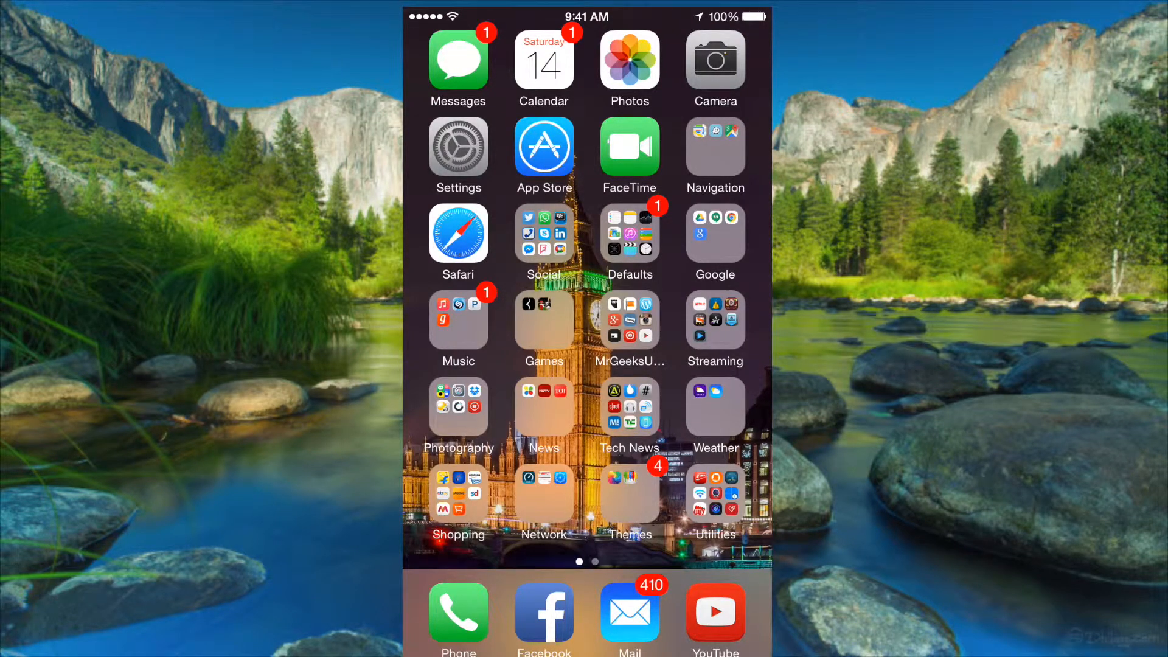
# Open the Calendar app and scroll through the month view
pyautogui.click(544, 61)
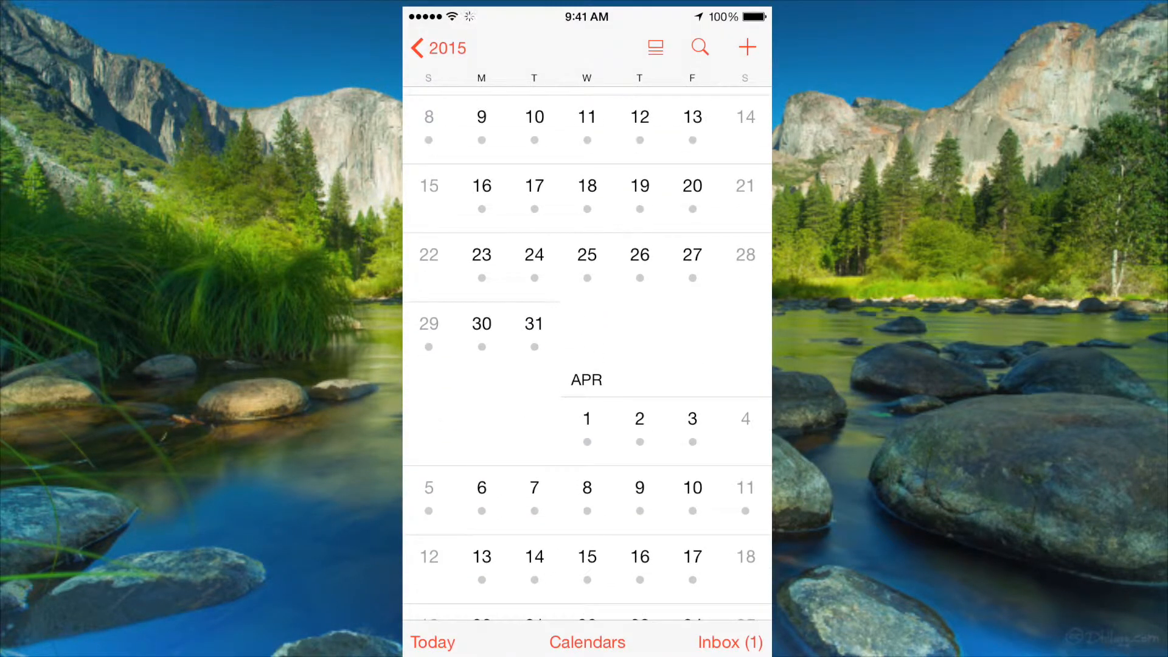
pyautogui.scroll(-3)
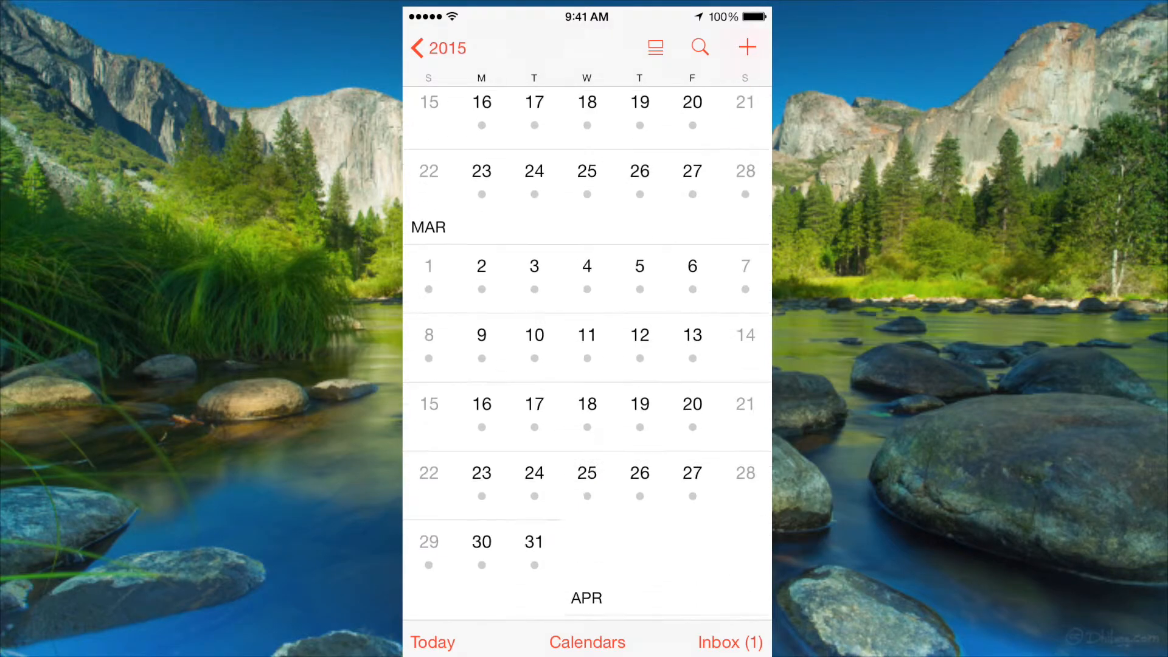
pyautogui.scroll(-3)
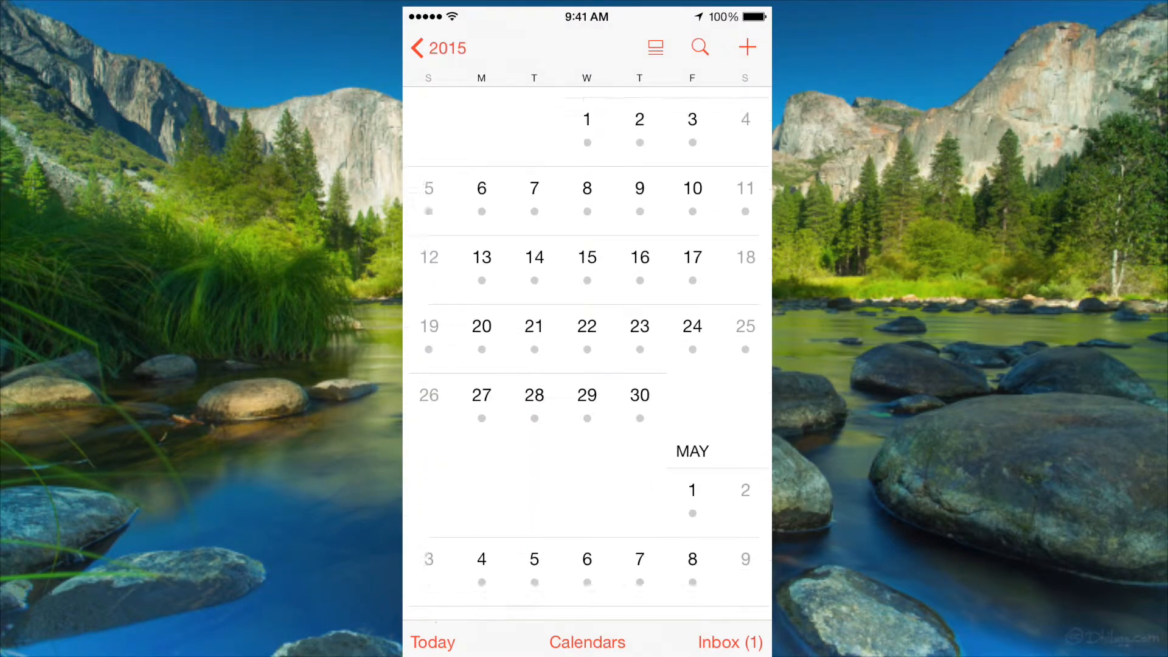
pyautogui.scroll(3)
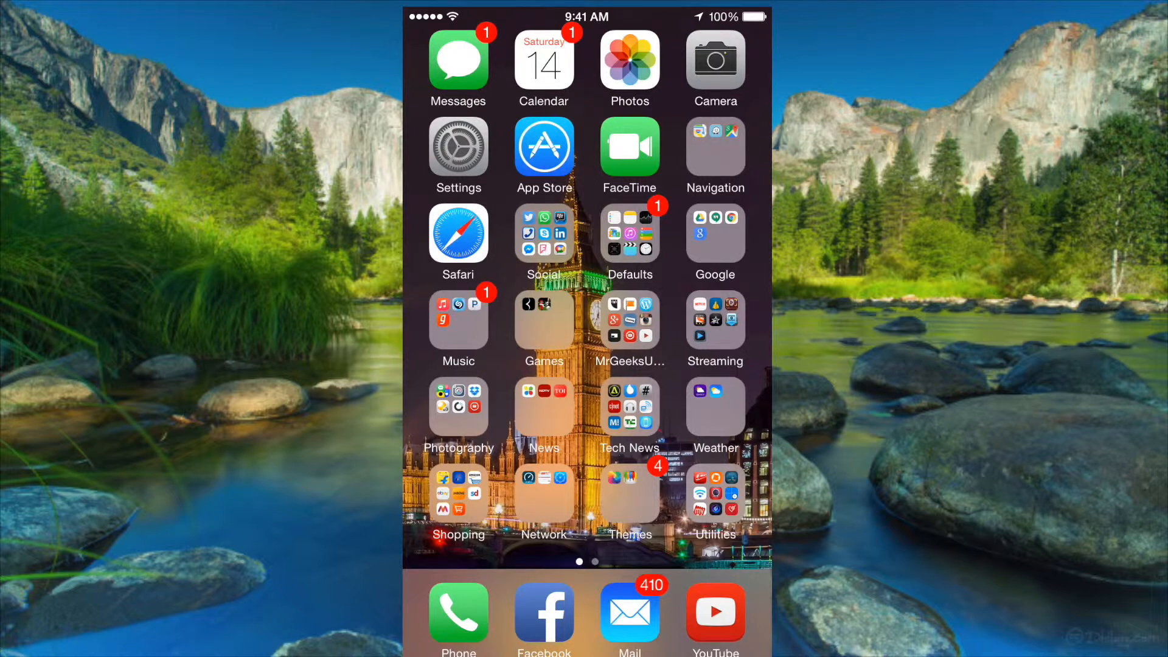
# Reopen Calendar and browse the April–May 2015 month list
pyautogui.click(543, 60)
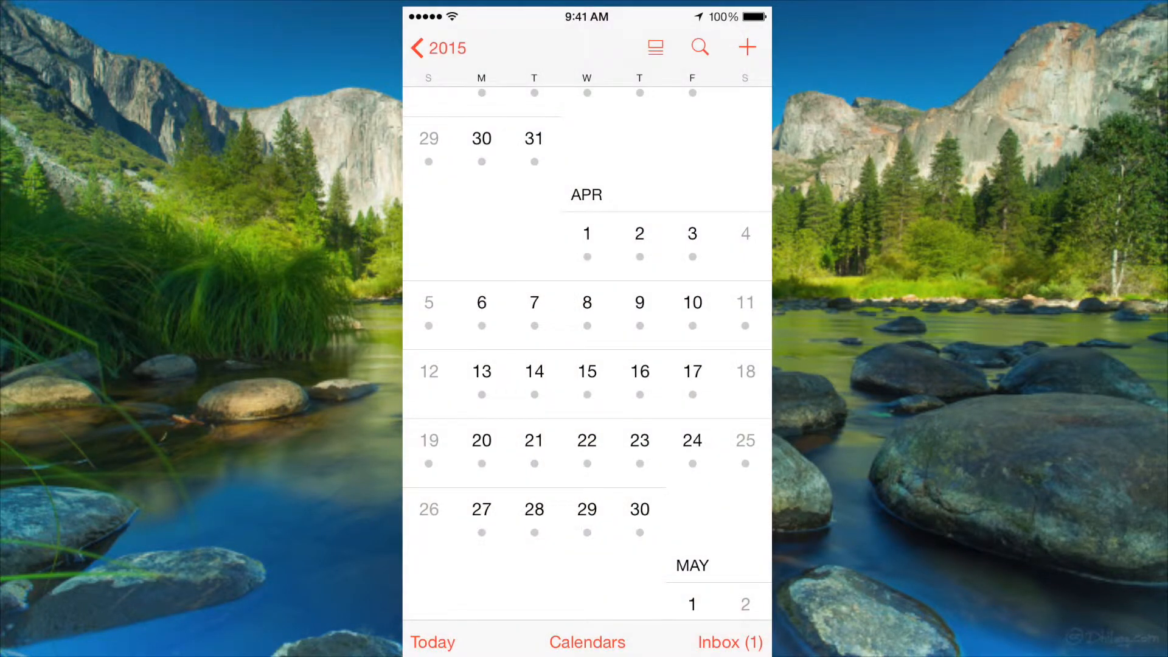
pyautogui.scroll(-3)
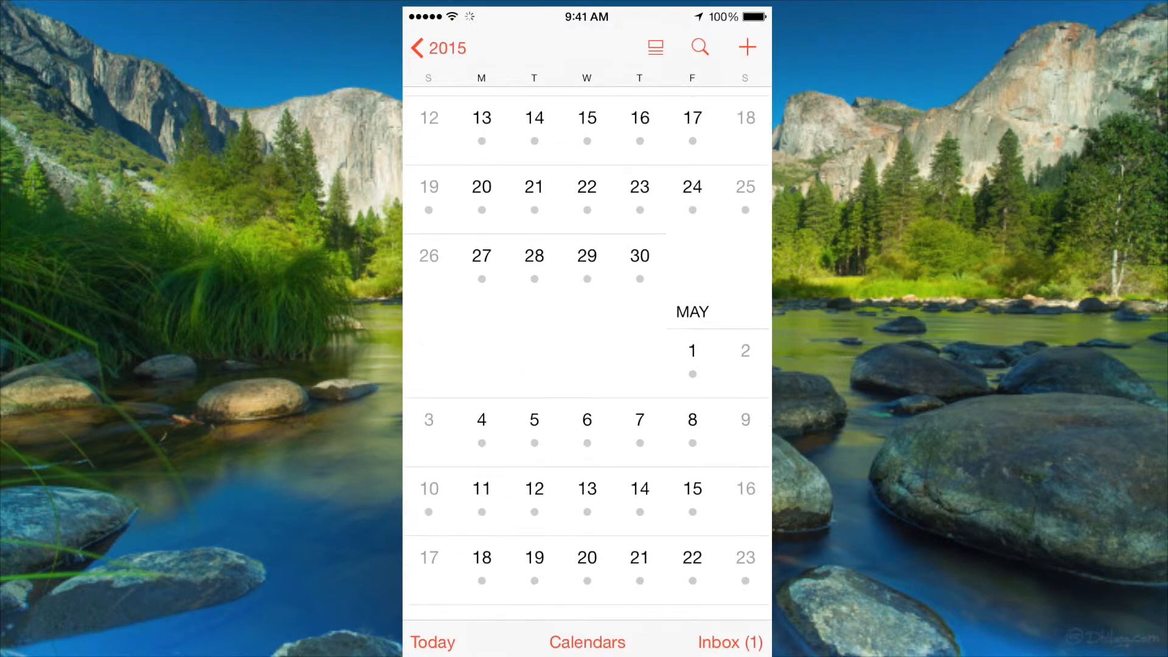
pyautogui.scroll(-3)
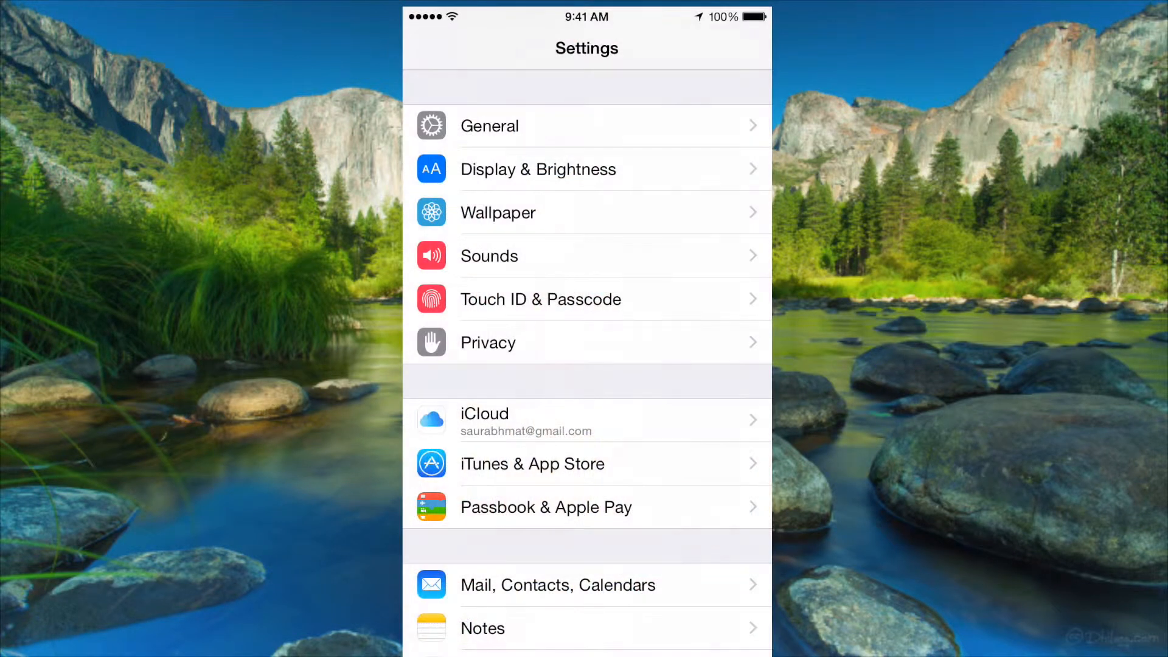
# Open Mail, Contacts, Calendars settings and scroll down to the Calendars options
pyautogui.scroll(-3)
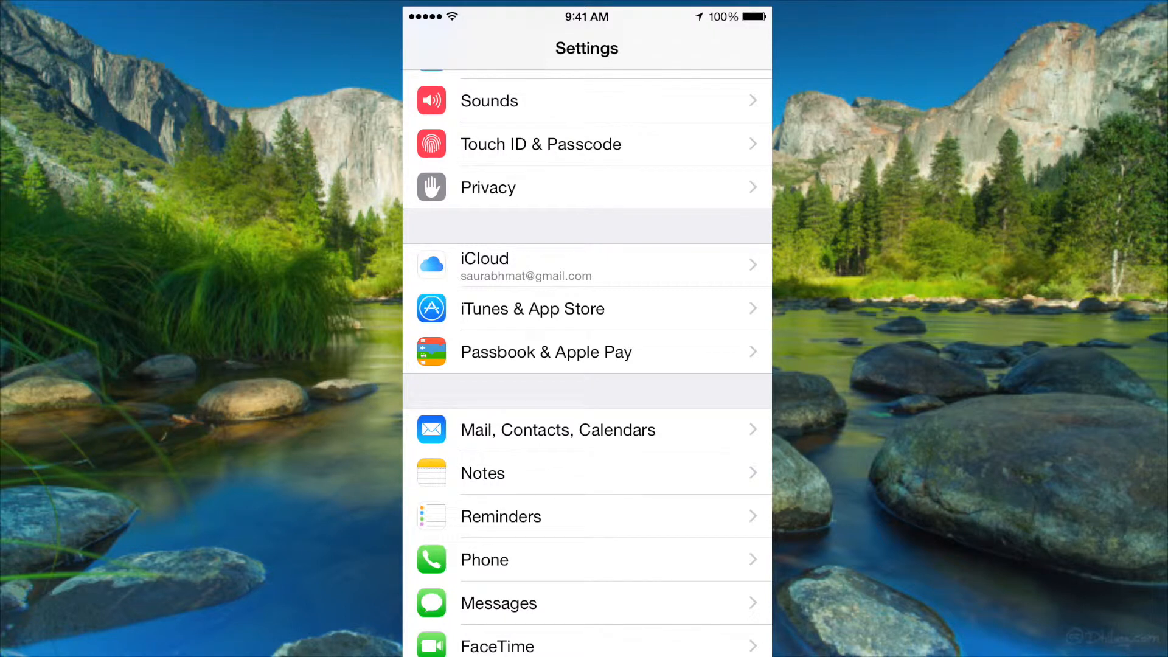
pyautogui.click(557, 429)
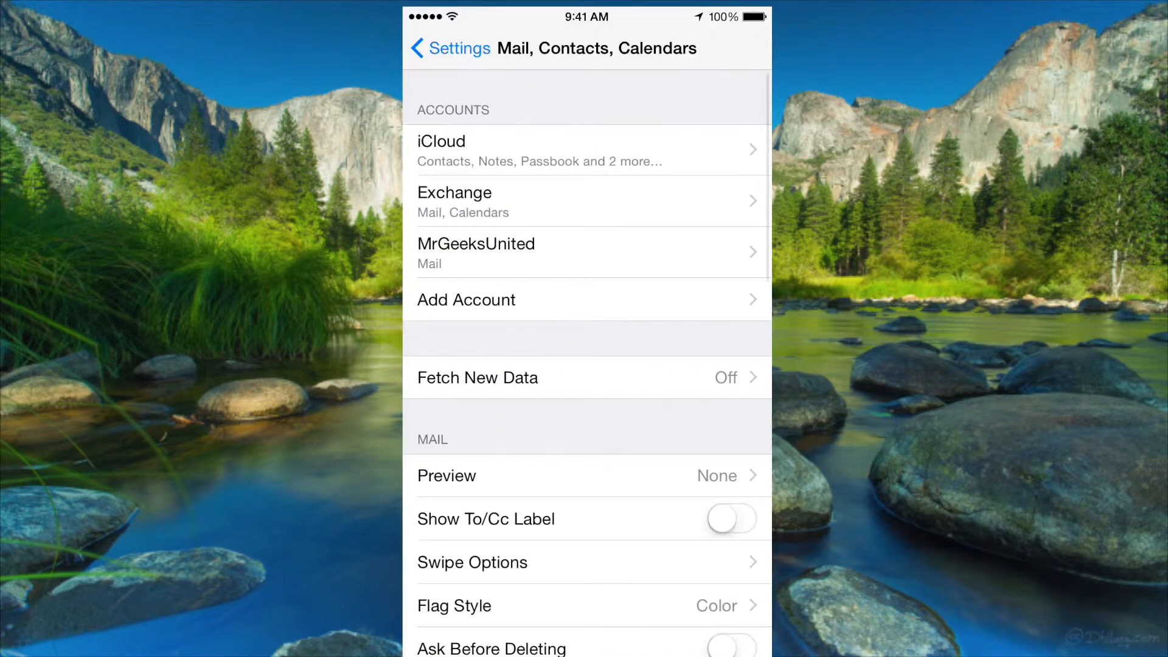
pyautogui.scroll(-3)
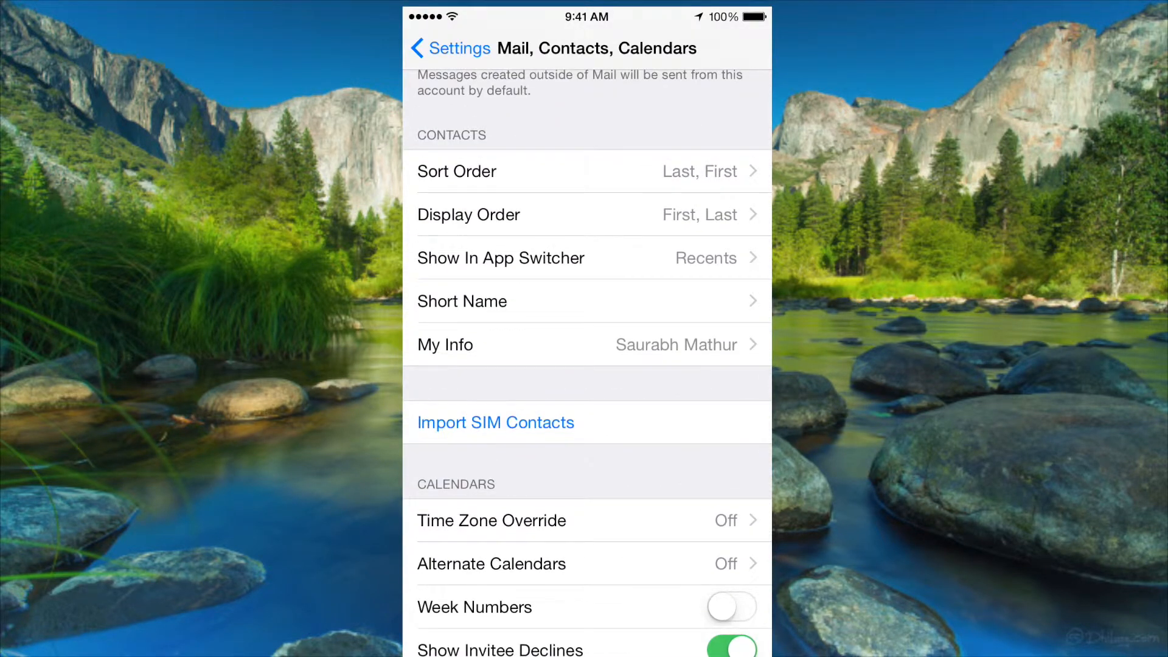
pyautogui.scroll(-3)
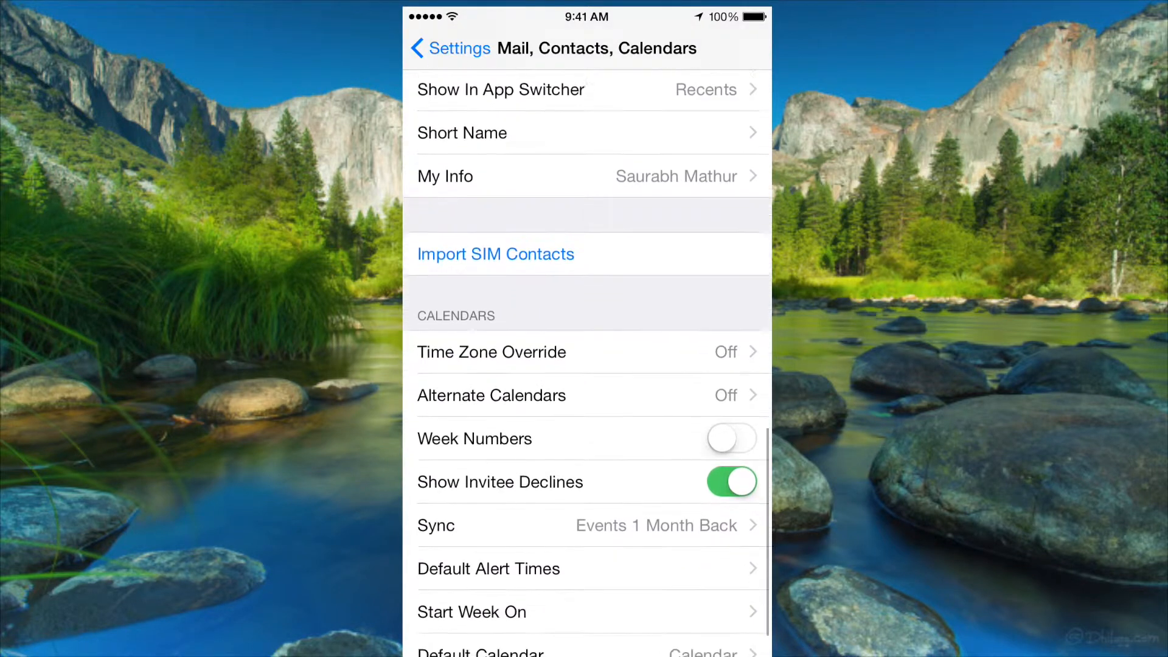
pyautogui.scroll(-3)
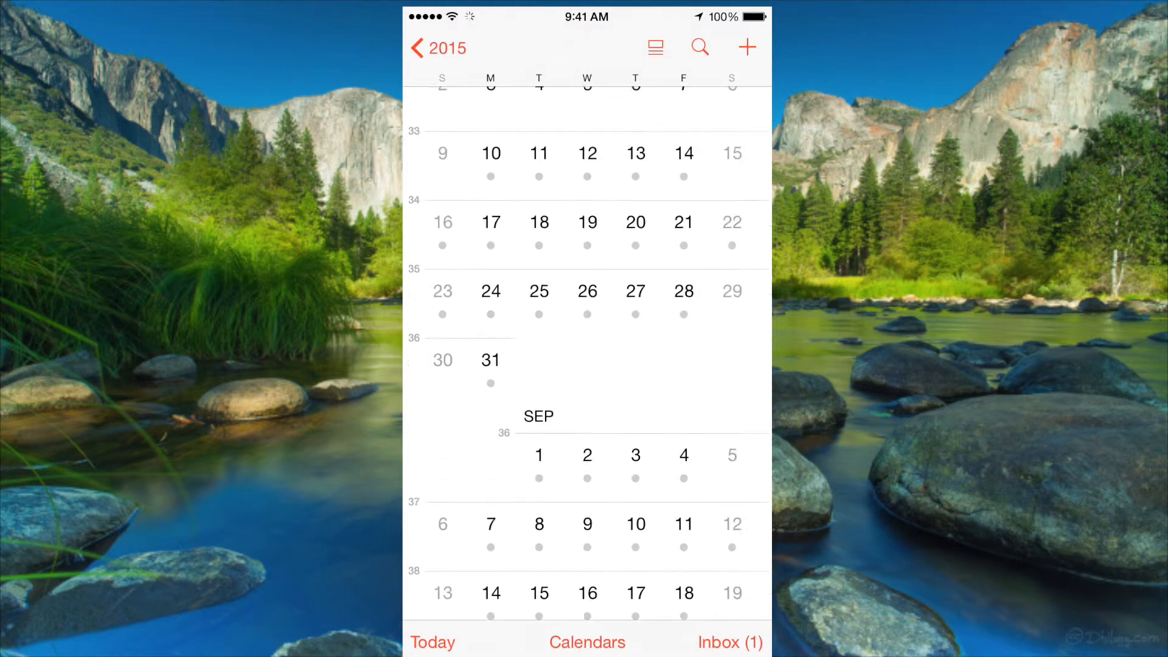
pyautogui.scroll(-3)
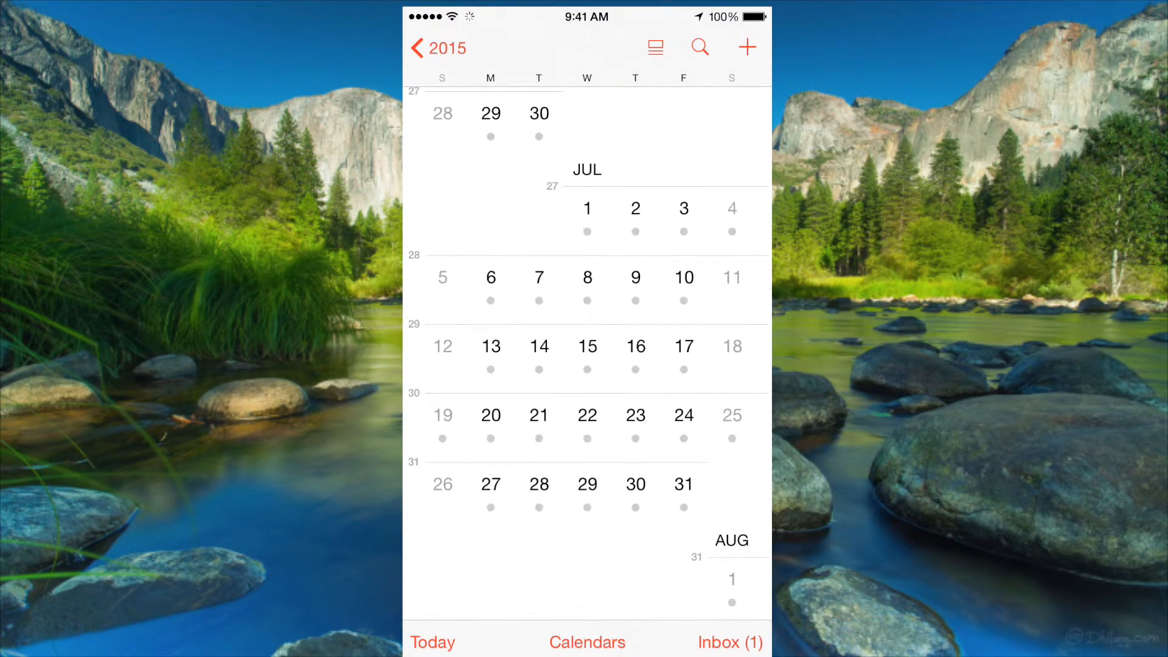
pyautogui.scroll(3)
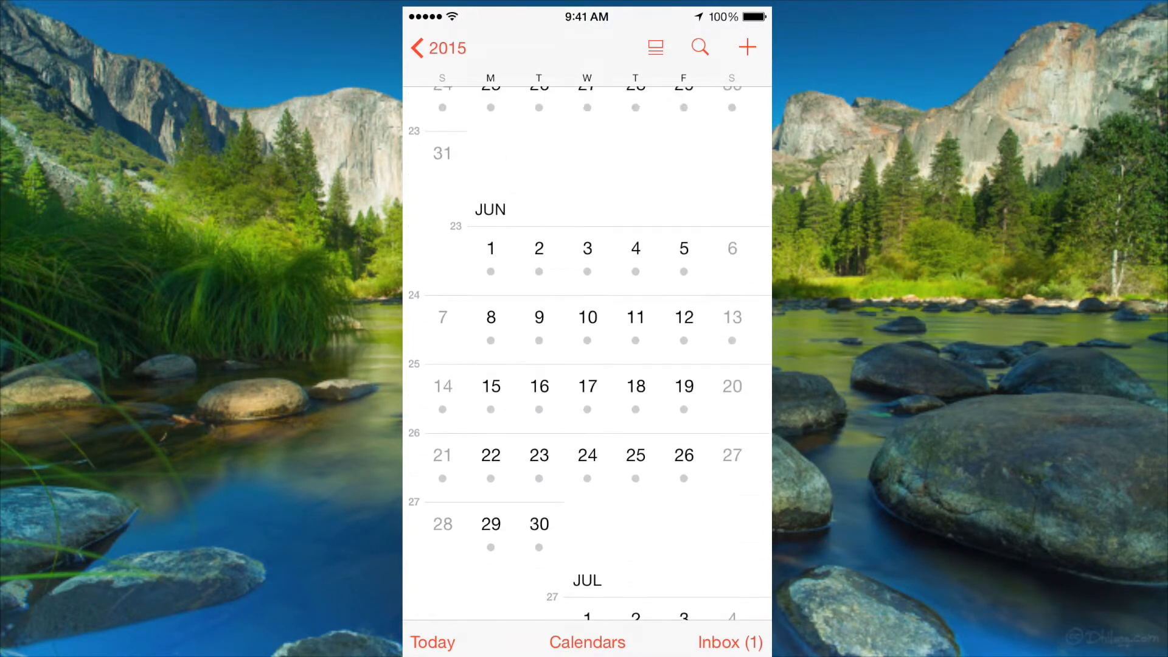
pyautogui.scroll(-3)
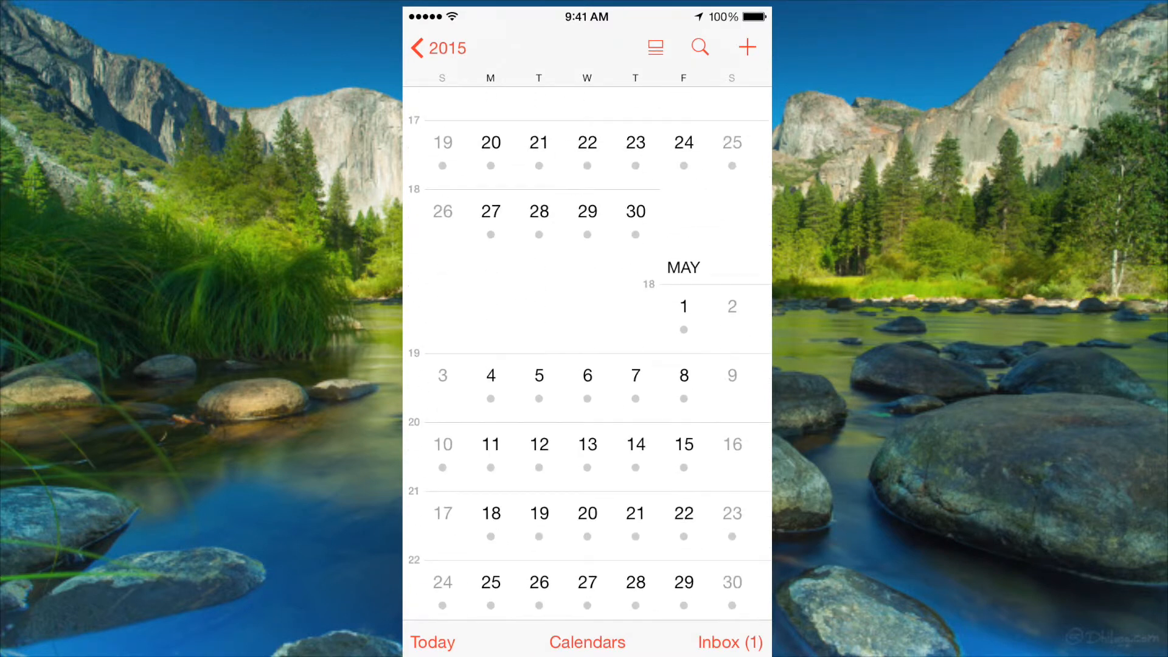
pyautogui.scroll(-3)
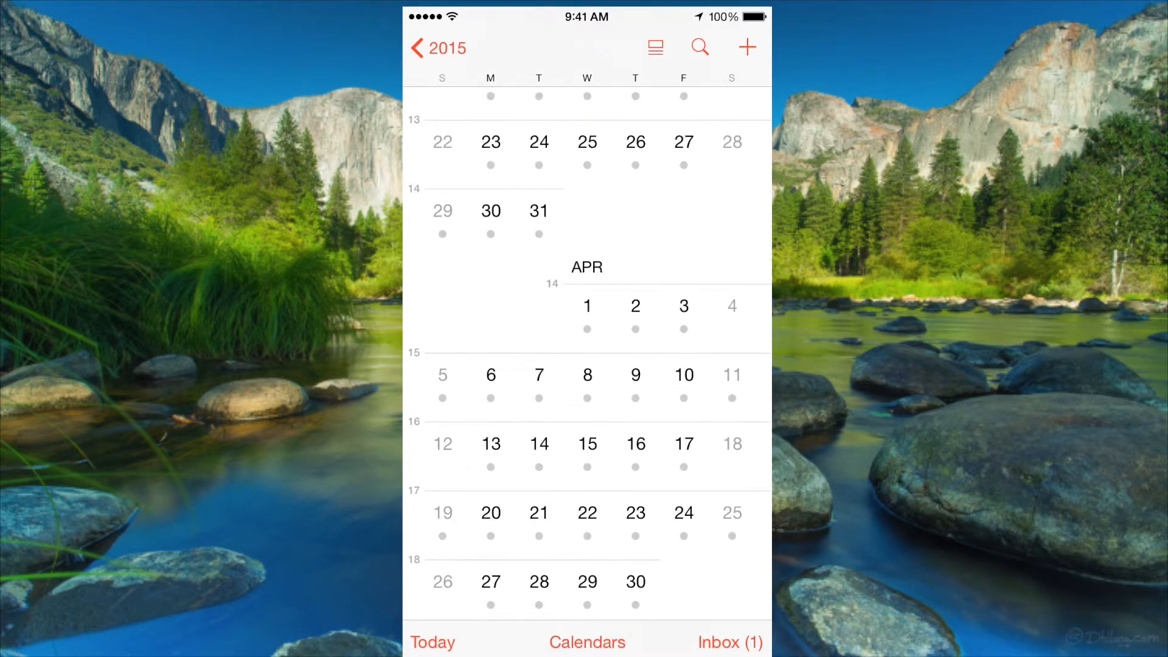
pyautogui.scroll(-3)
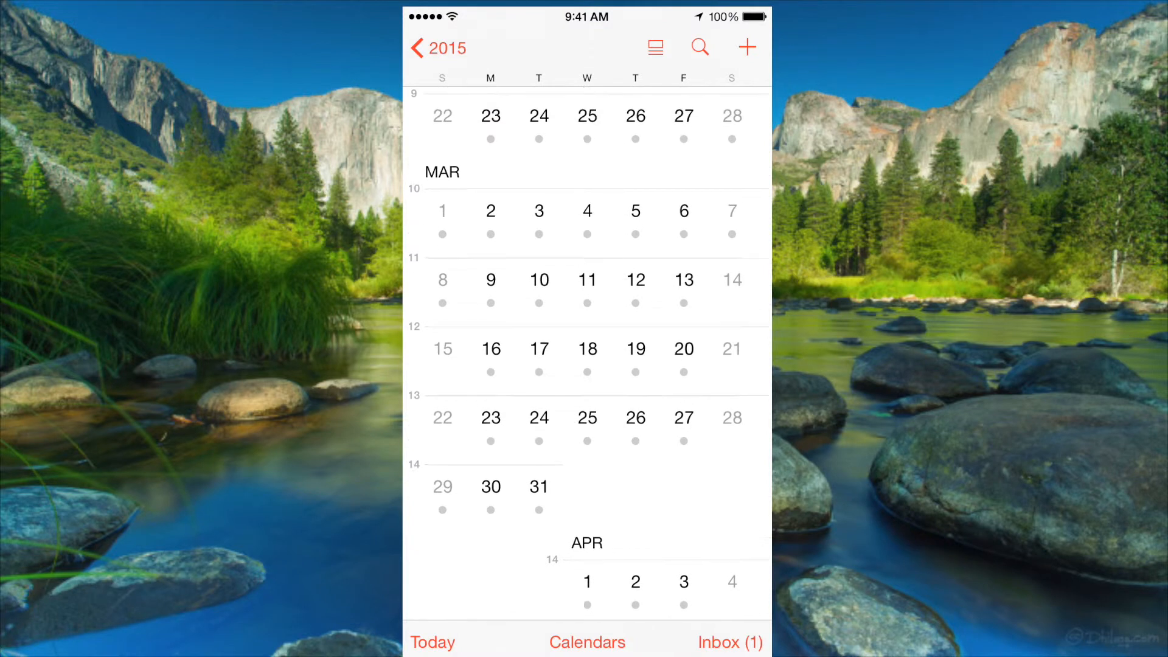
pyautogui.scroll(-3)
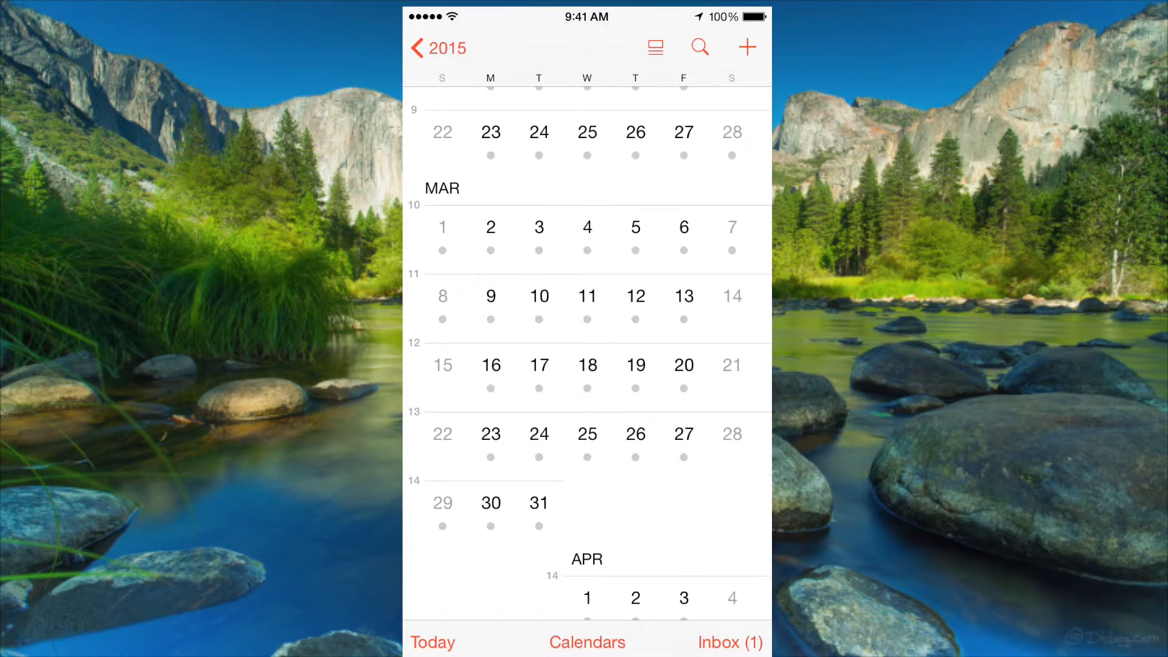